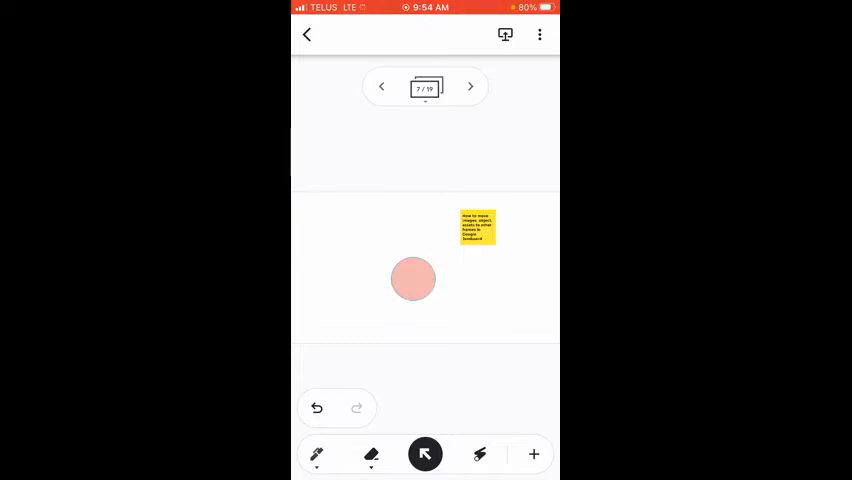
Step: Select the pink circle and drag it onto the next-frame arrow
click(413, 280)
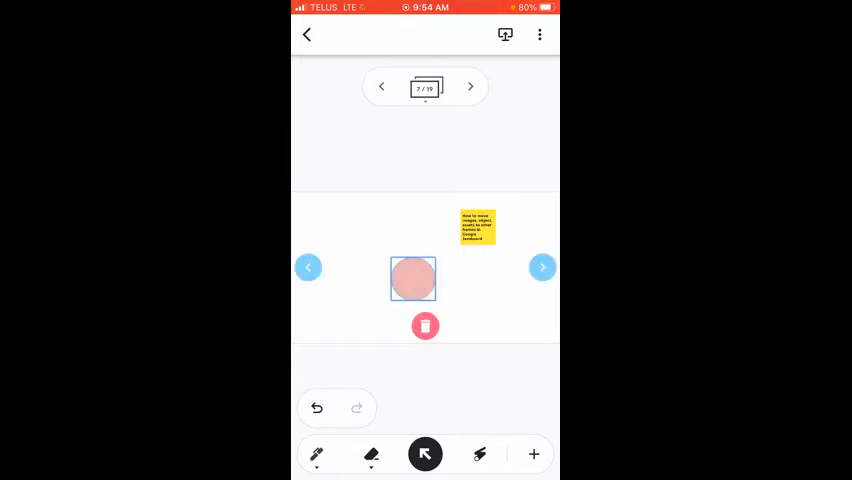
drag(412, 278, 467, 278)
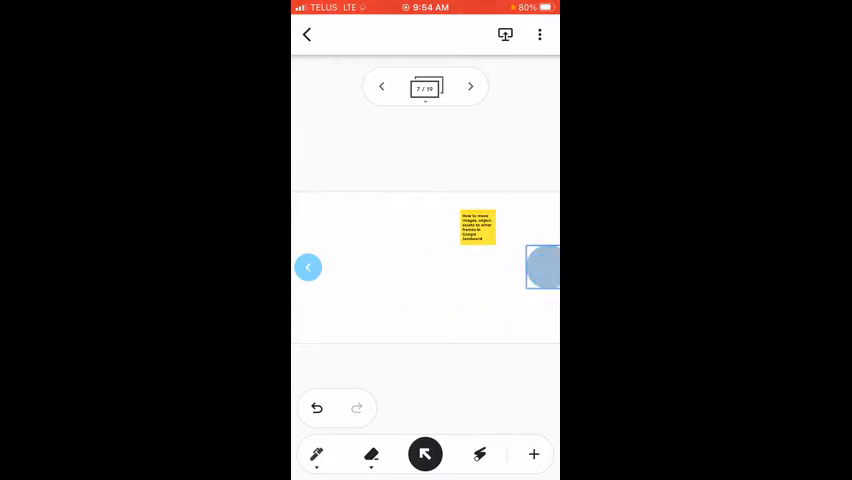
click(470, 86)
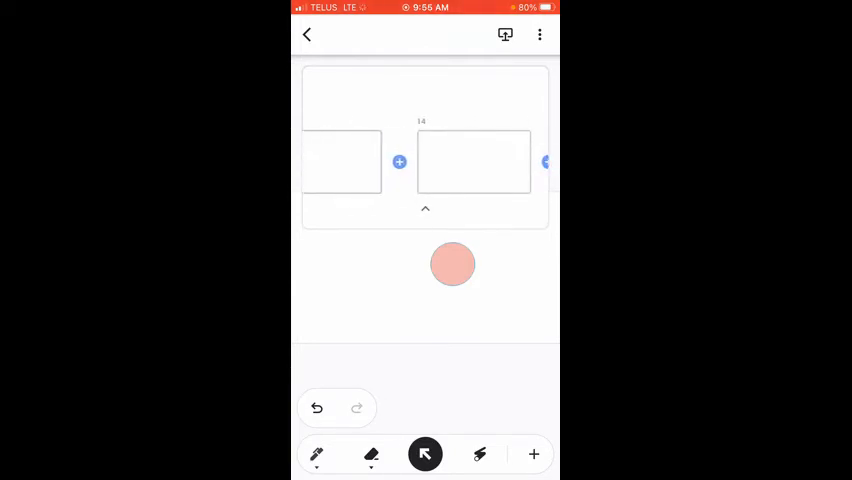
Step: Drop the pink circle onto the chosen frame in the frame strip
click(452, 264)
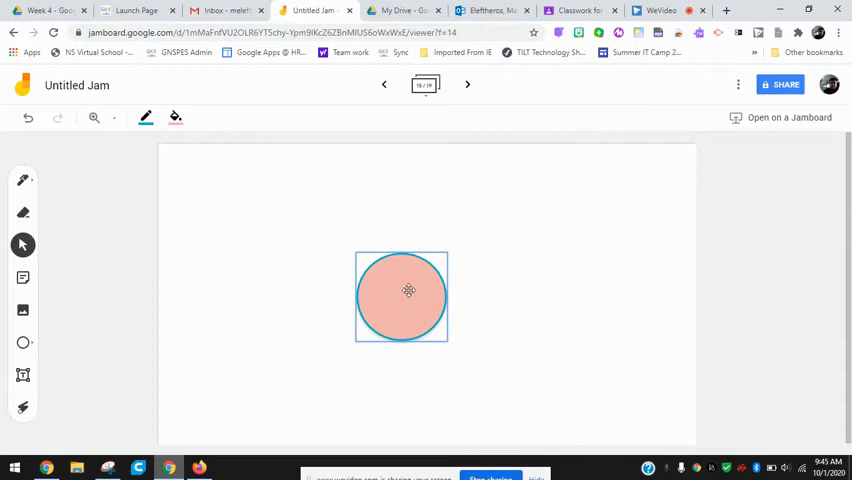
Step: Drag the pink circle to the frame's right edge, then back near the centre
click(400, 293)
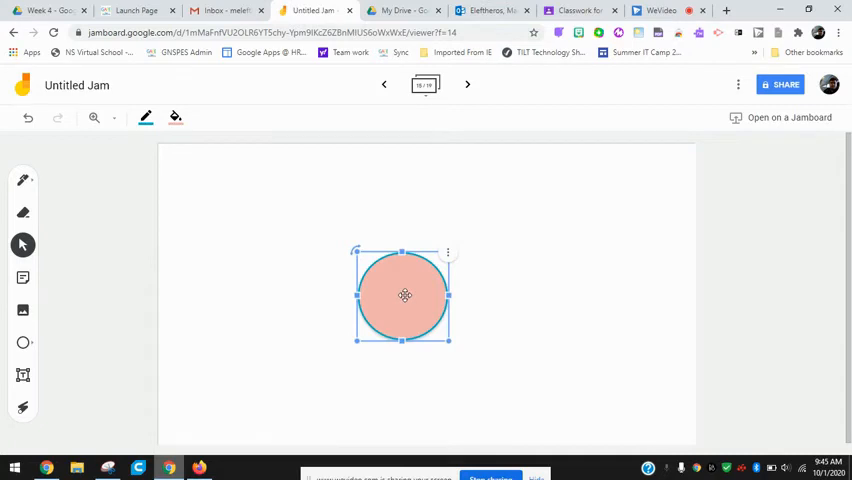
drag(405, 295, 697, 295)
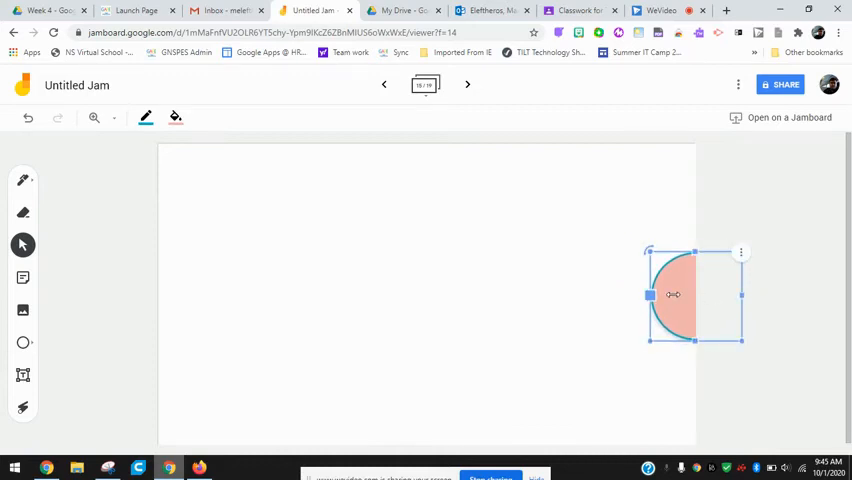
drag(685, 295, 375, 280)
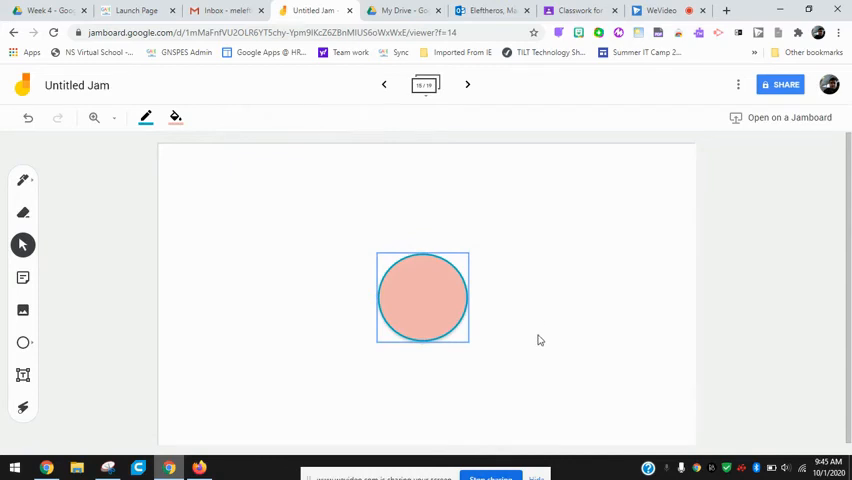
right_click(422, 297)
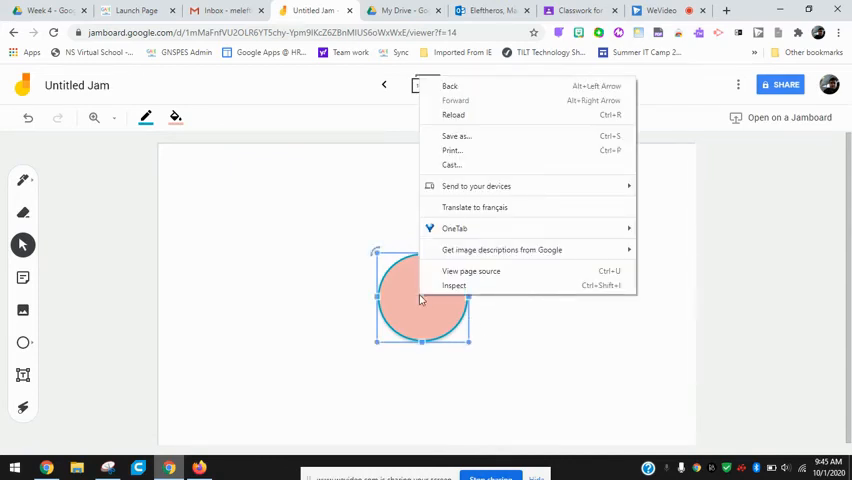
mouse_move(506, 381)
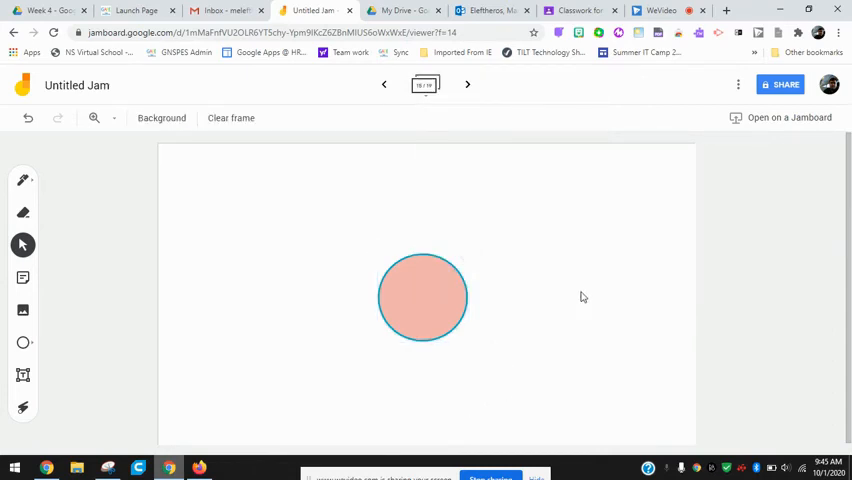
mouse_move(592, 287)
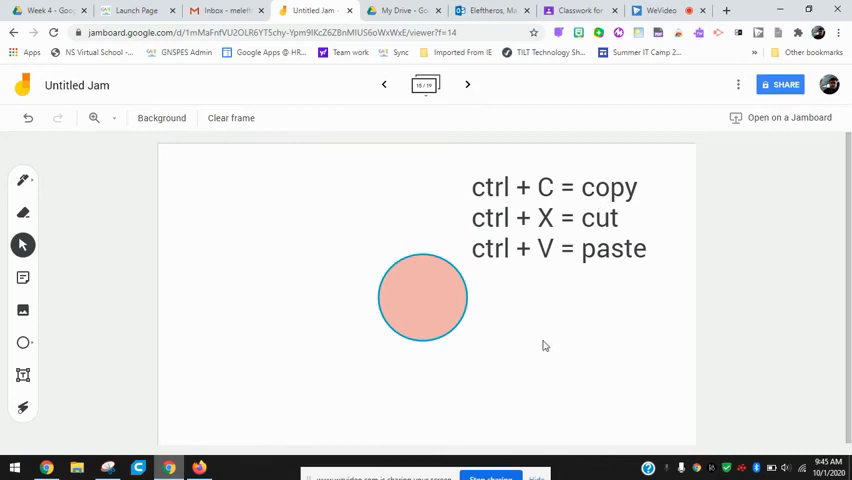
Step: Cut the pink circle and advance two frames to paste it there
click(422, 297)
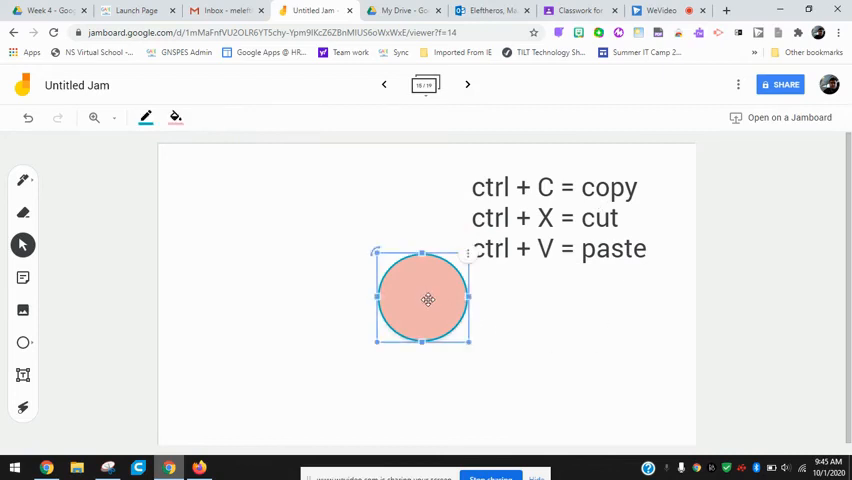
click(554, 419)
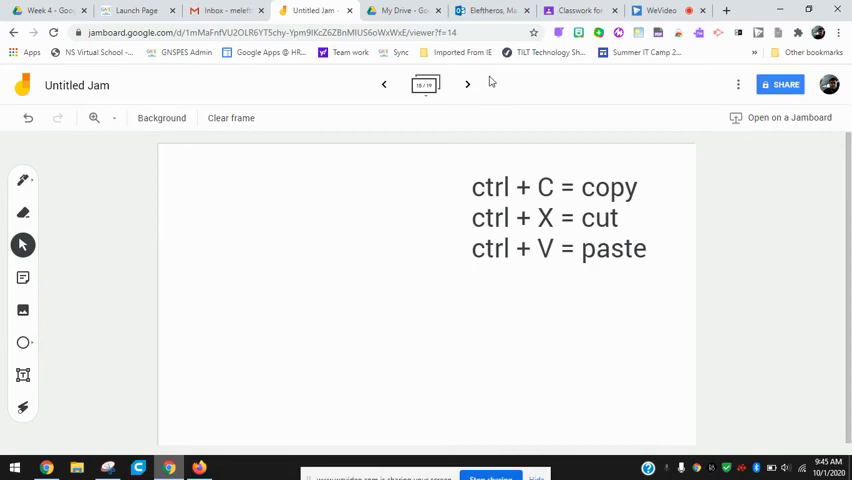
click(467, 84)
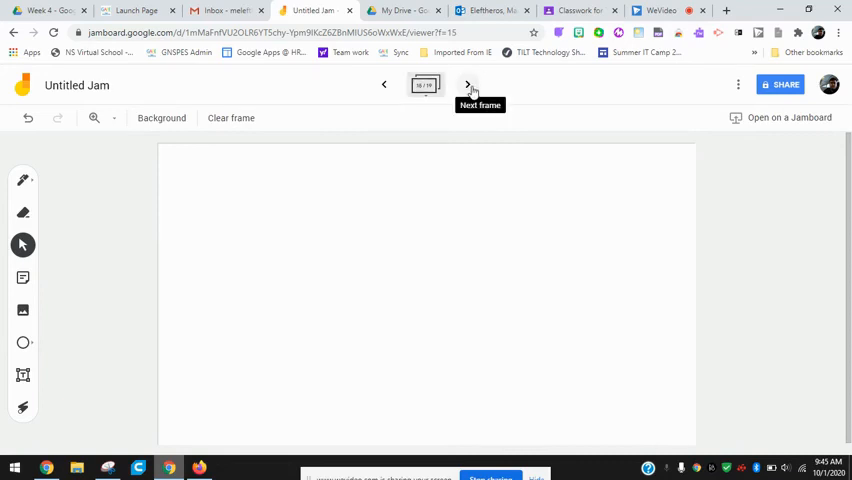
click(468, 84)
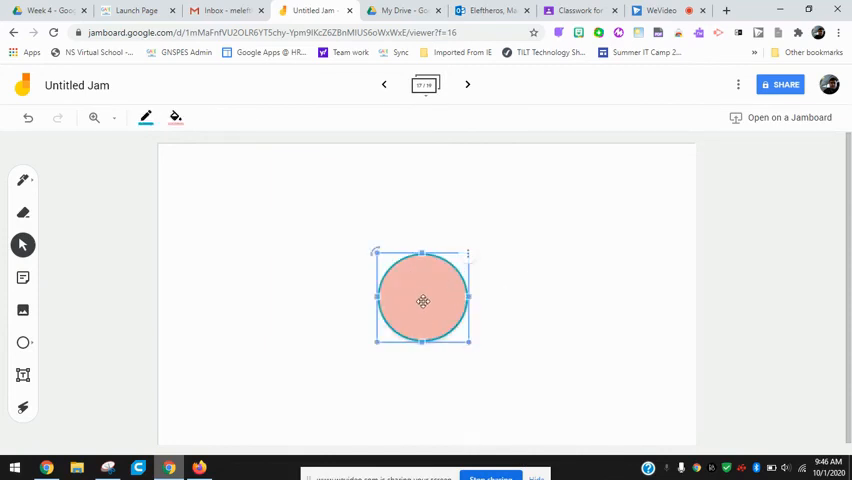
click(535, 350)
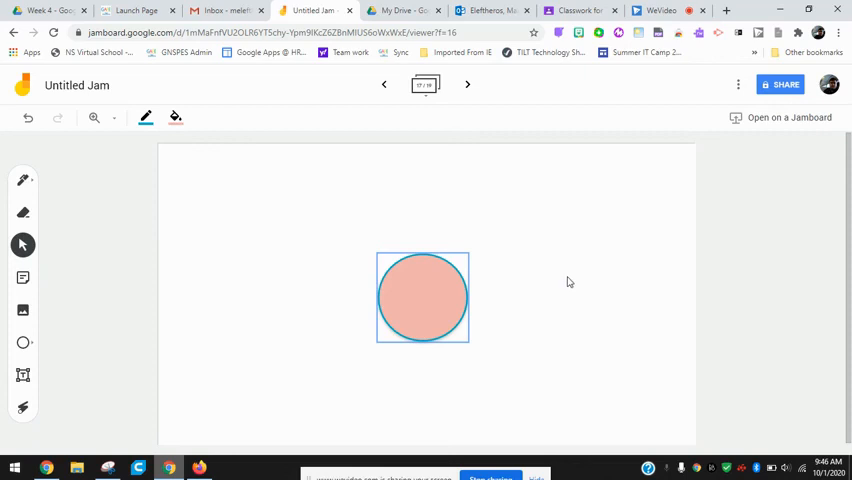
mouse_move(571, 281)
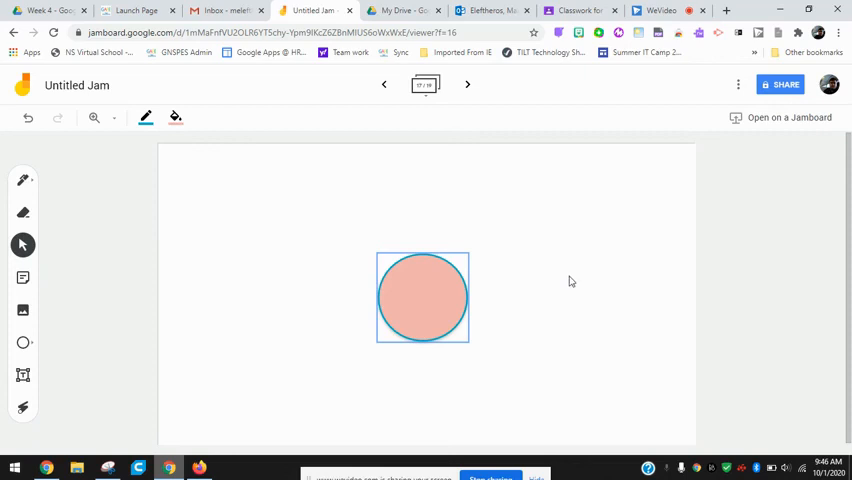
mouse_move(574, 281)
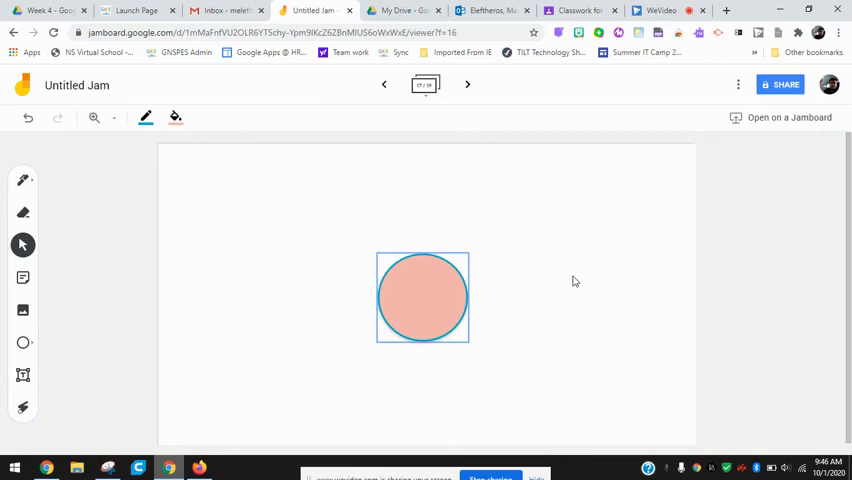